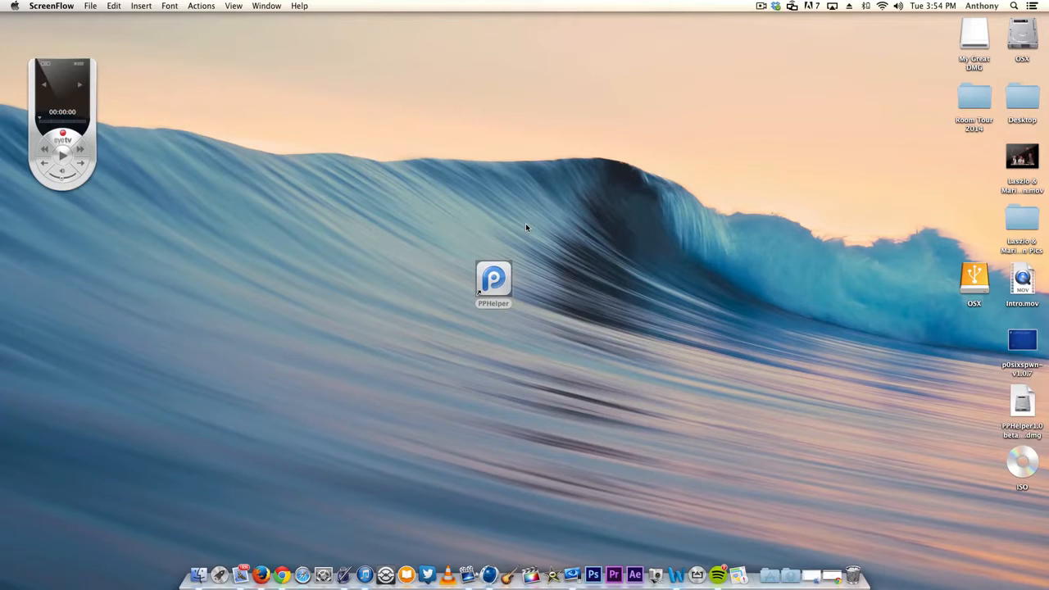
mouse_move(272, 549)
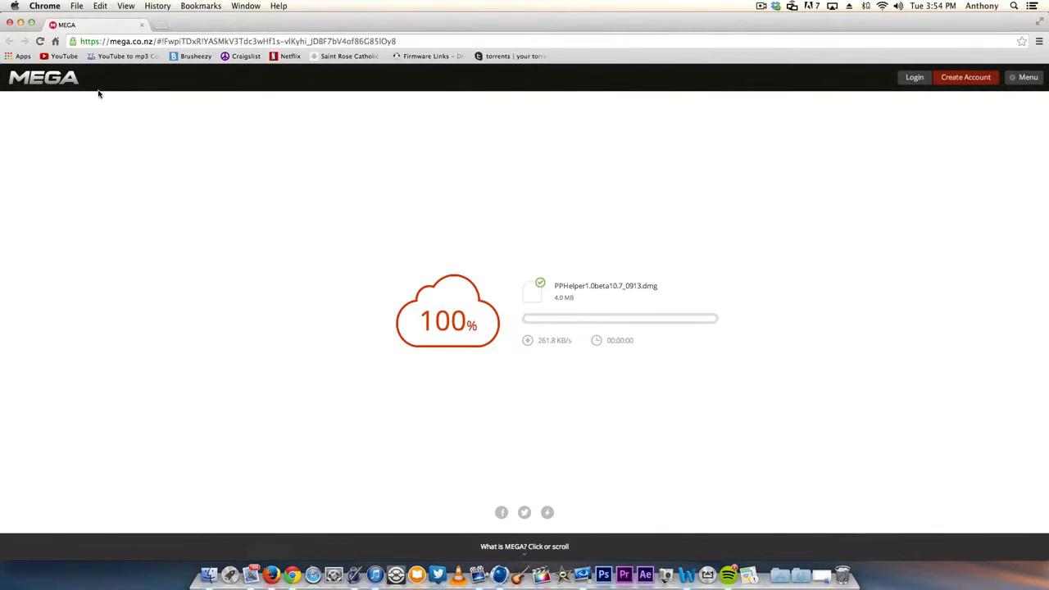
mouse_move(534, 49)
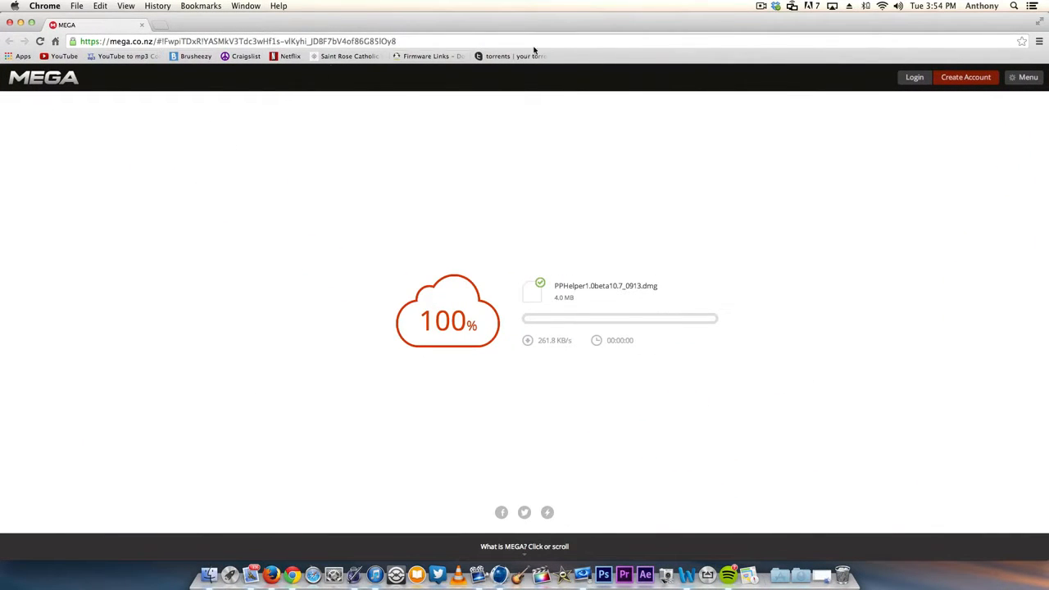
mouse_move(542, 362)
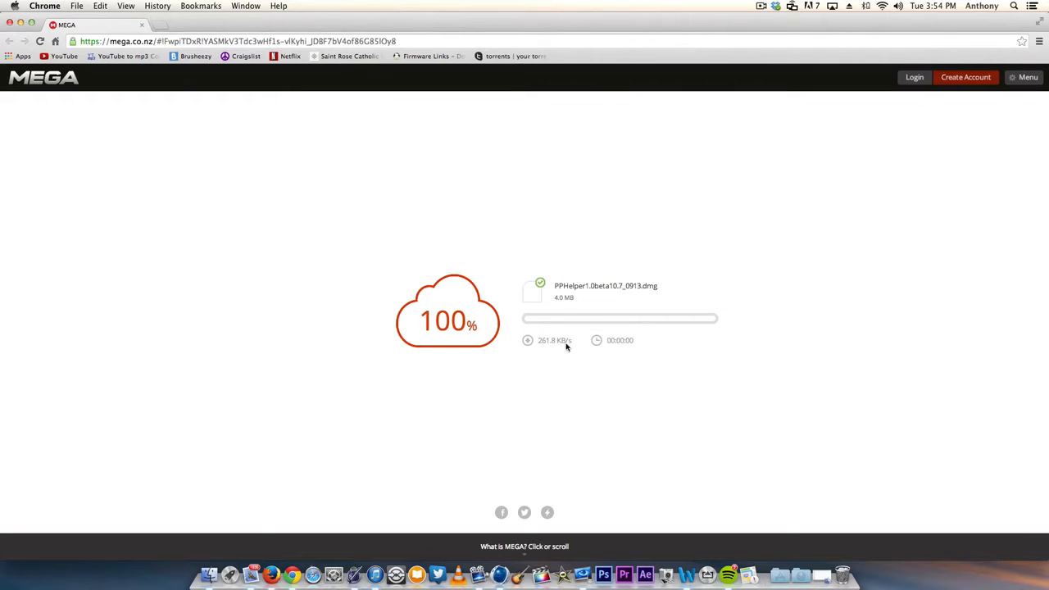
mouse_move(546, 305)
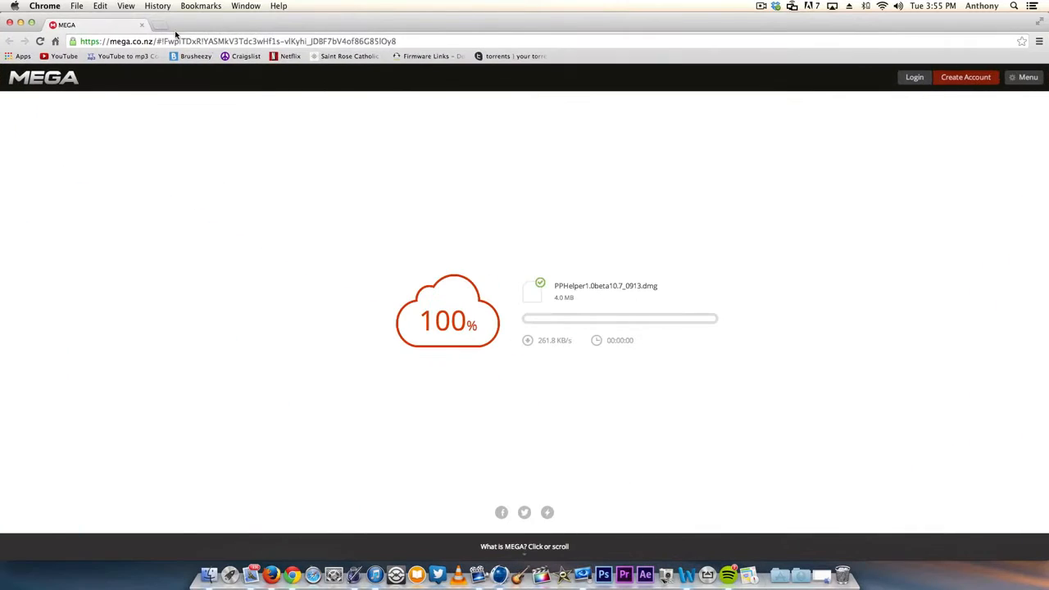
After the PPHelper1.0beta10.7_0913.dmg download completes, start a new Chrome tab
left_click(156, 26)
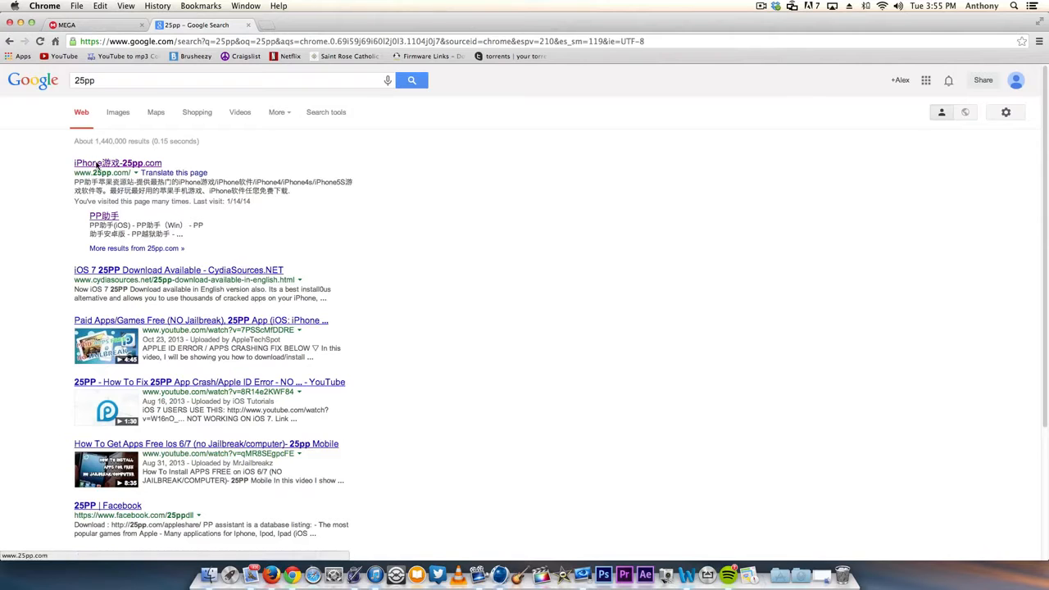
Open the 25pp.com result from the Google search for 25pp
left_click(118, 162)
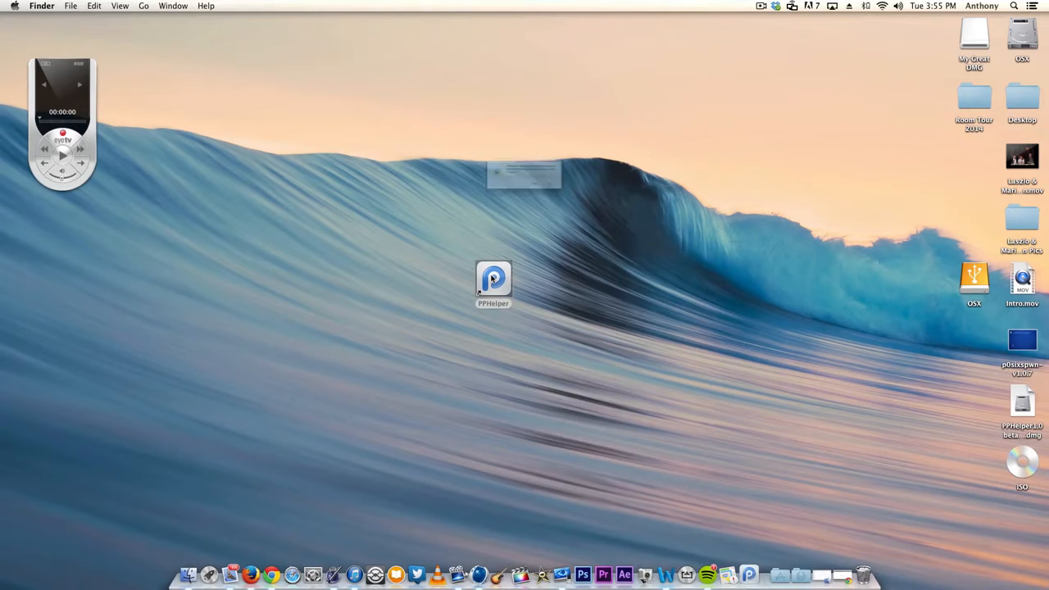
Launch the desktop PPHelper app and accept the downloaded-from-Internet warning with Open
double_click(495, 283)
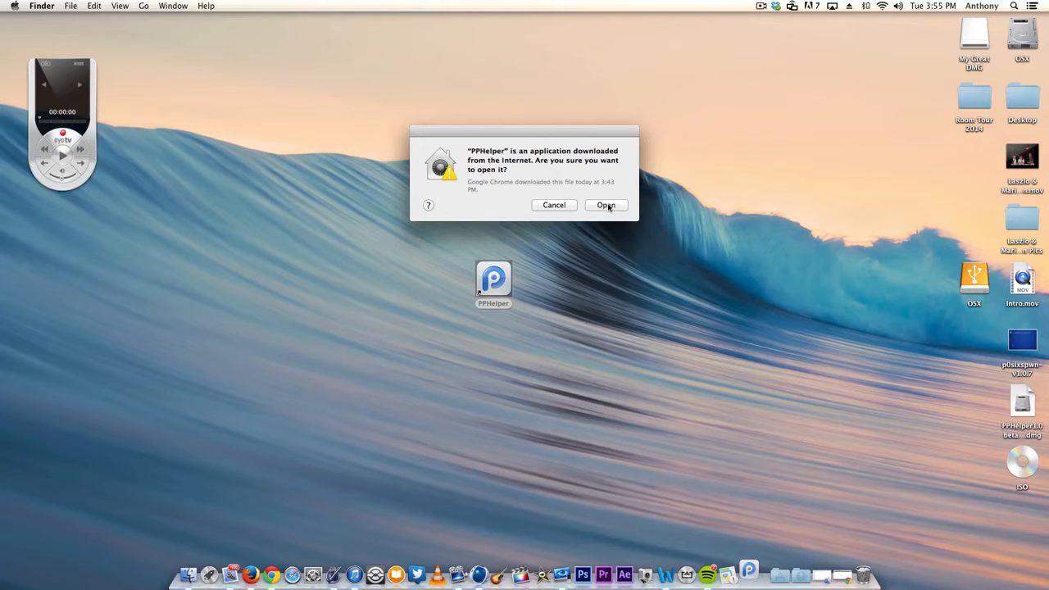
left_click(606, 205)
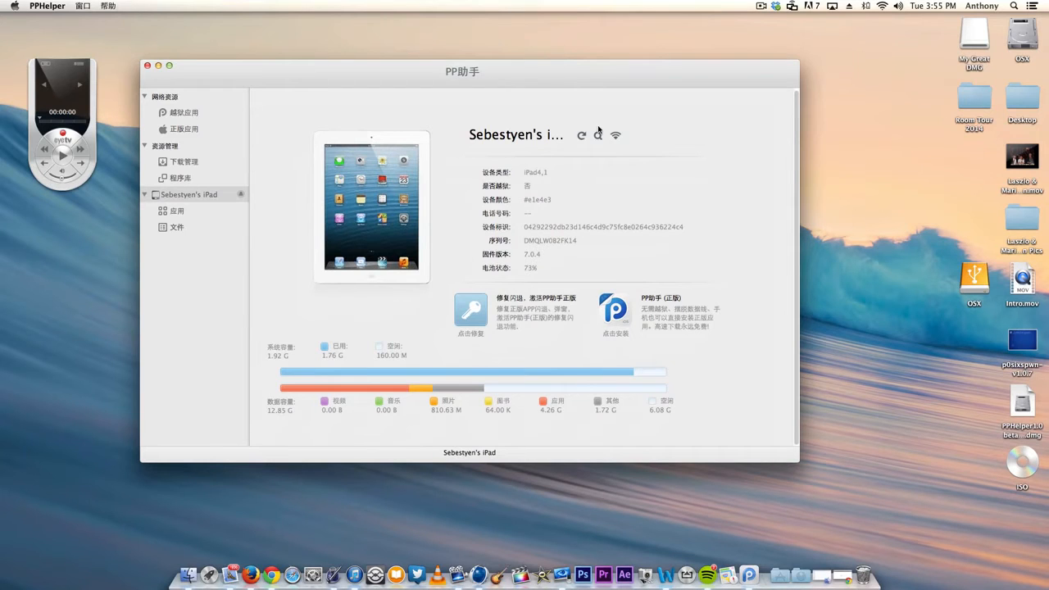
mouse_move(191, 113)
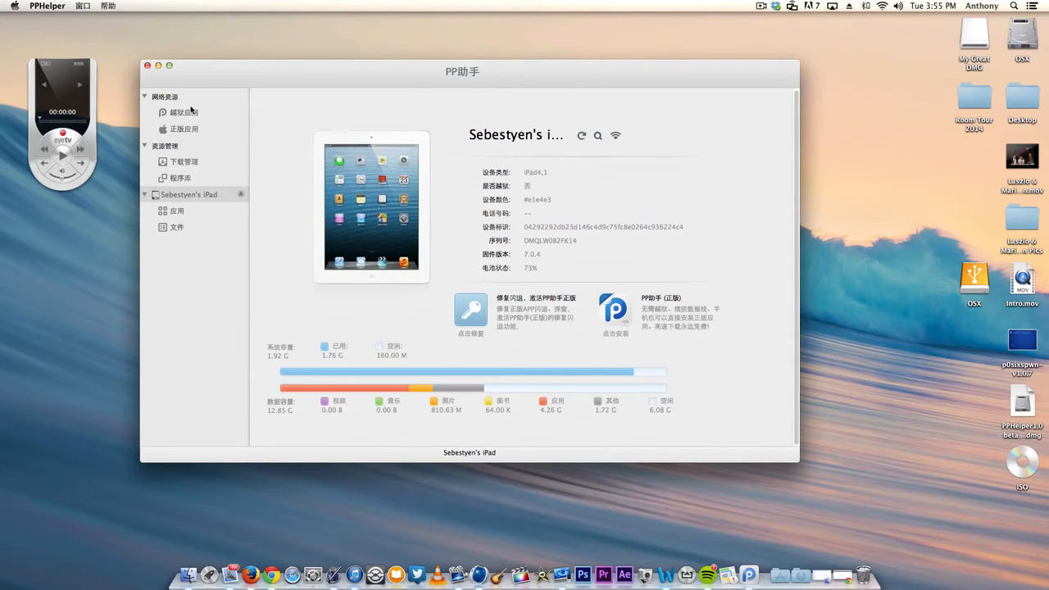
Select 正版应用 in the sidebar to load the store banner and recommended apps
left_click(184, 129)
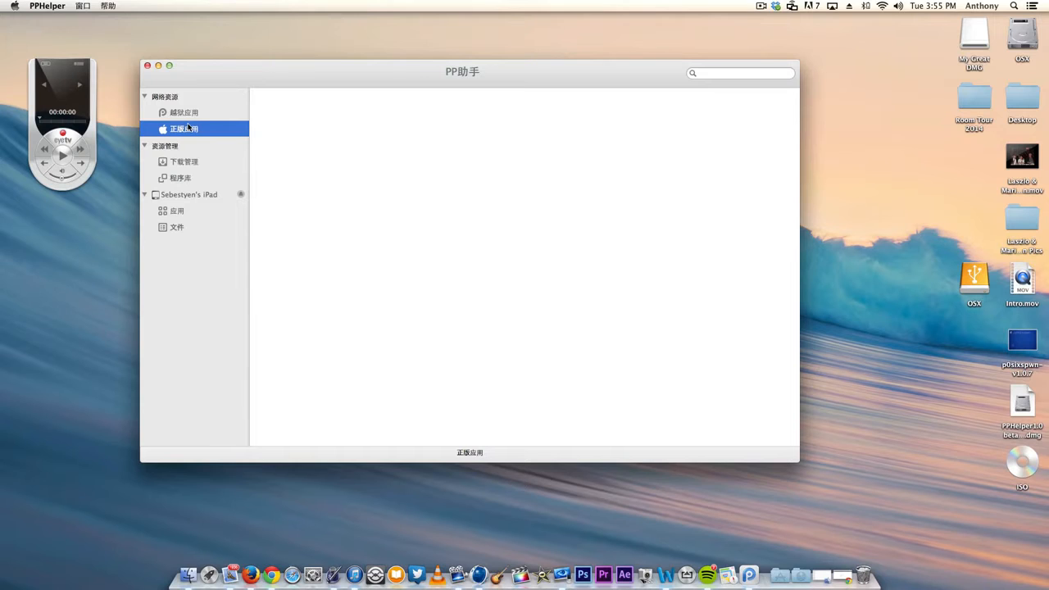
left_click(183, 129)
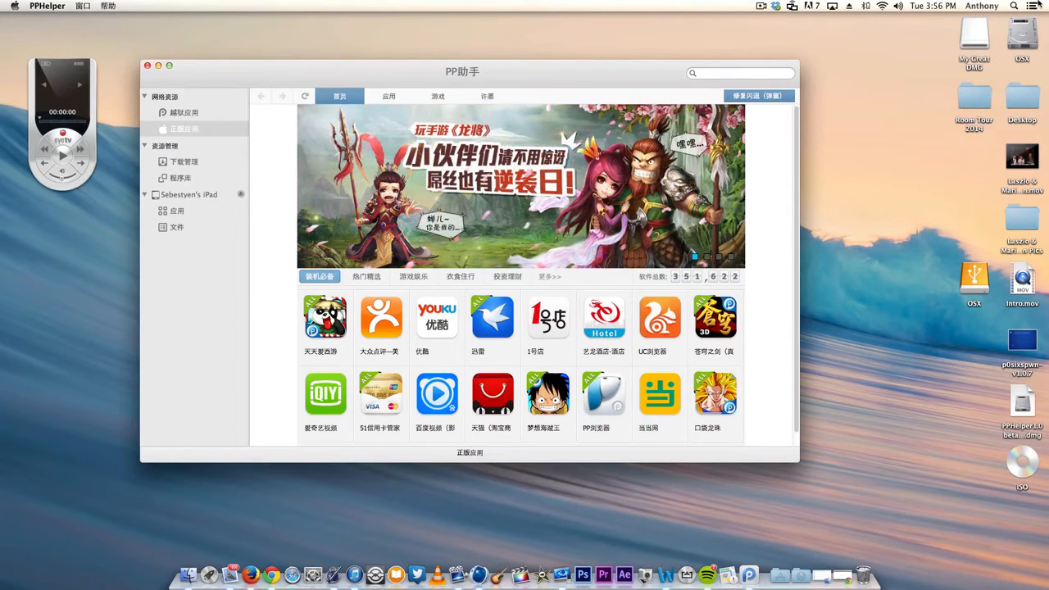
mouse_move(753, 173)
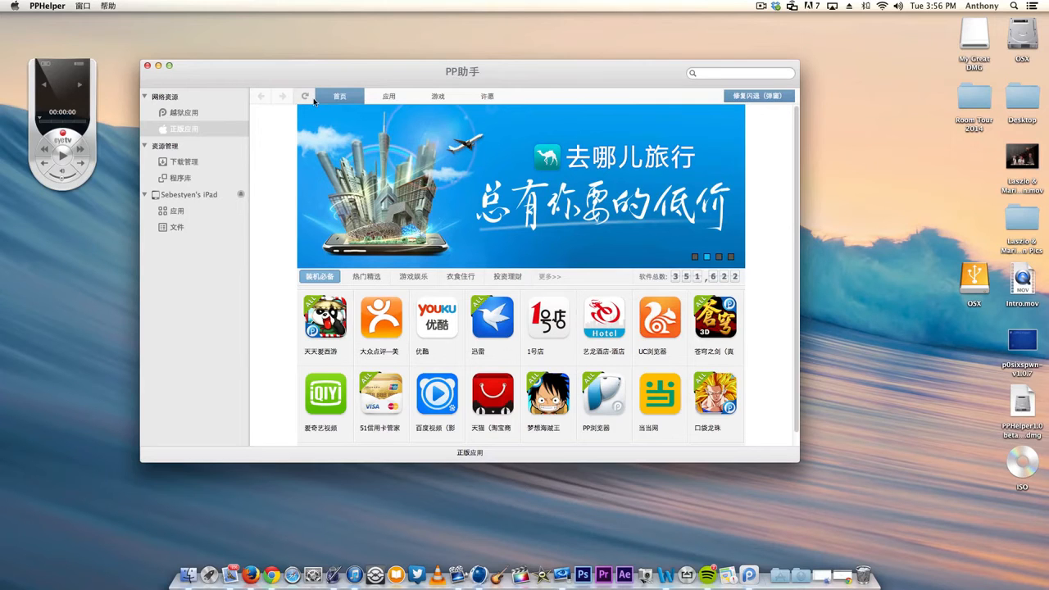
mouse_move(511, 135)
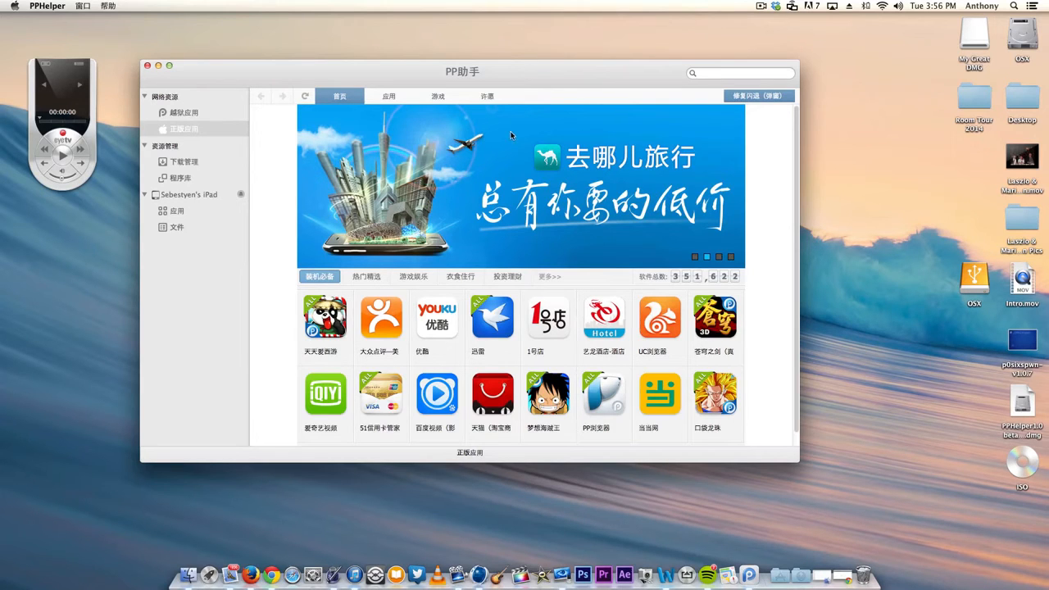